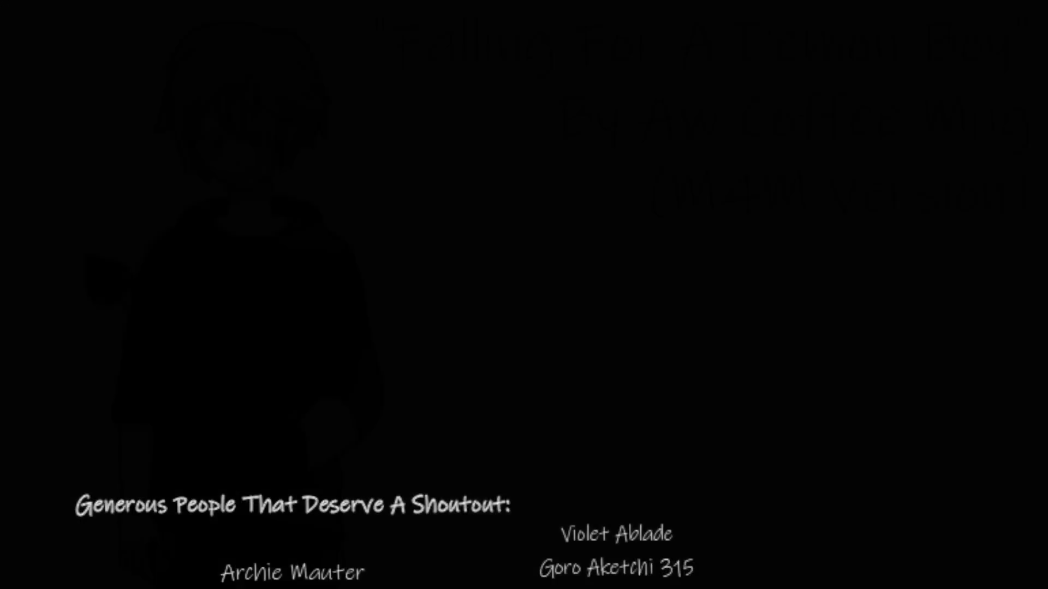
{"action": "scroll", "scroll_direction": "up", "scroll_amount": 3}
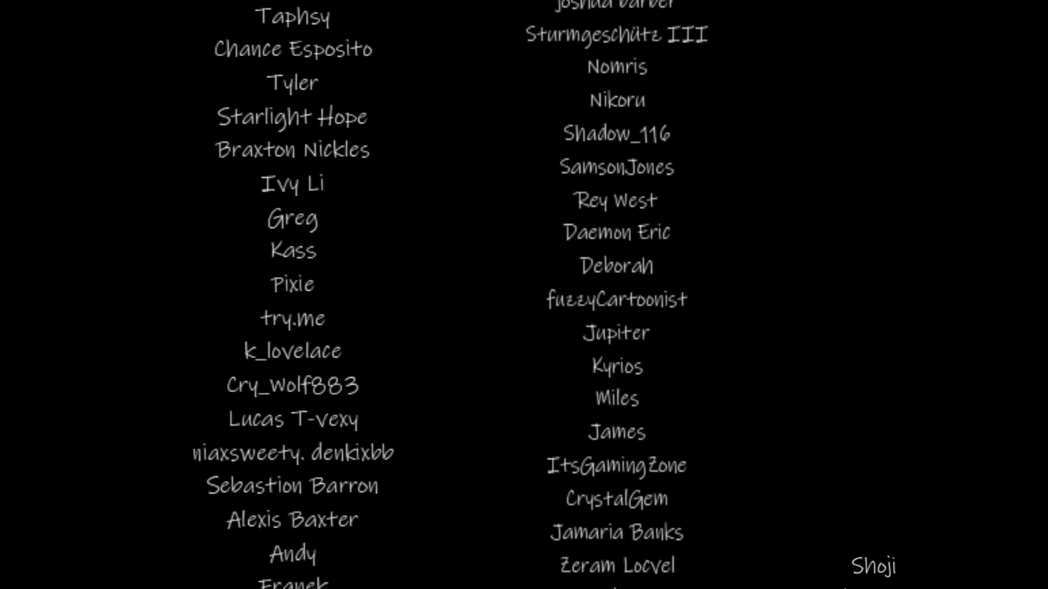
{"action": "scroll", "scroll_direction": "down", "scroll_amount": 3}
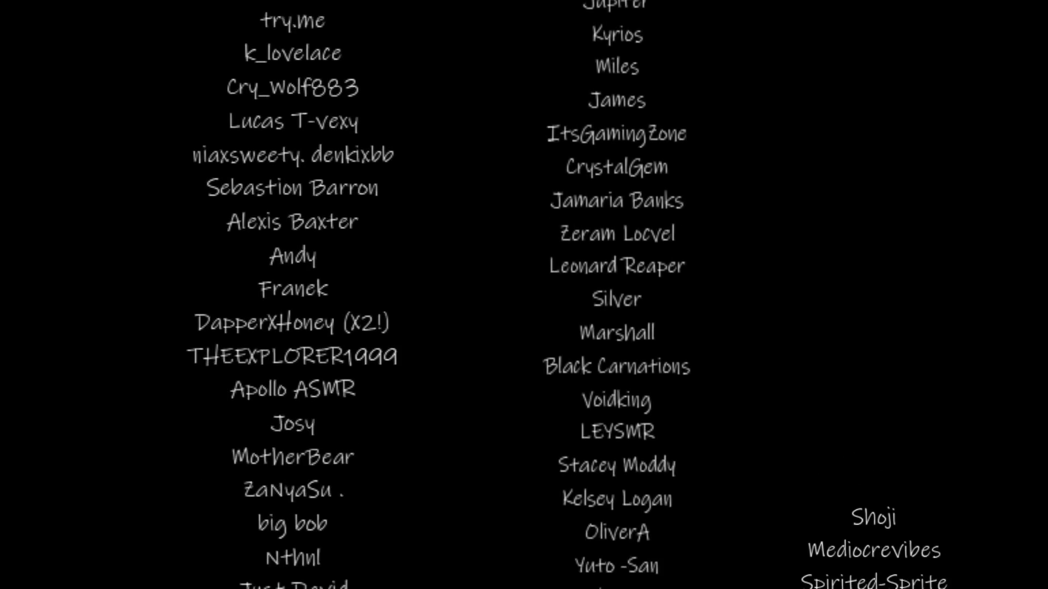
{"action": "scroll", "scroll_direction": "down", "scroll_amount": 3}
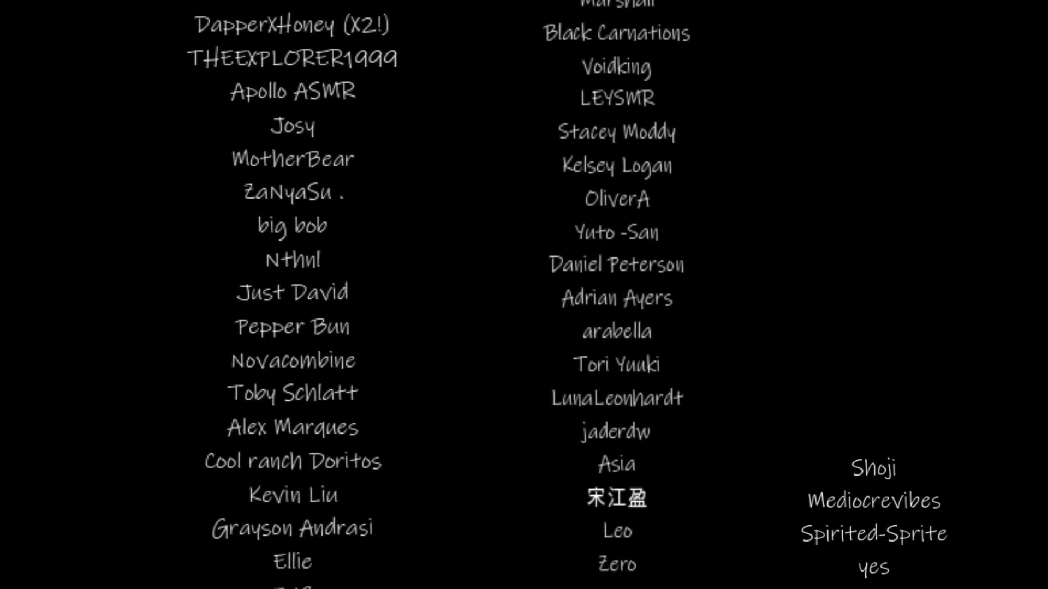
{"action": "scroll", "scroll_direction": "down", "scroll_amount": 3}
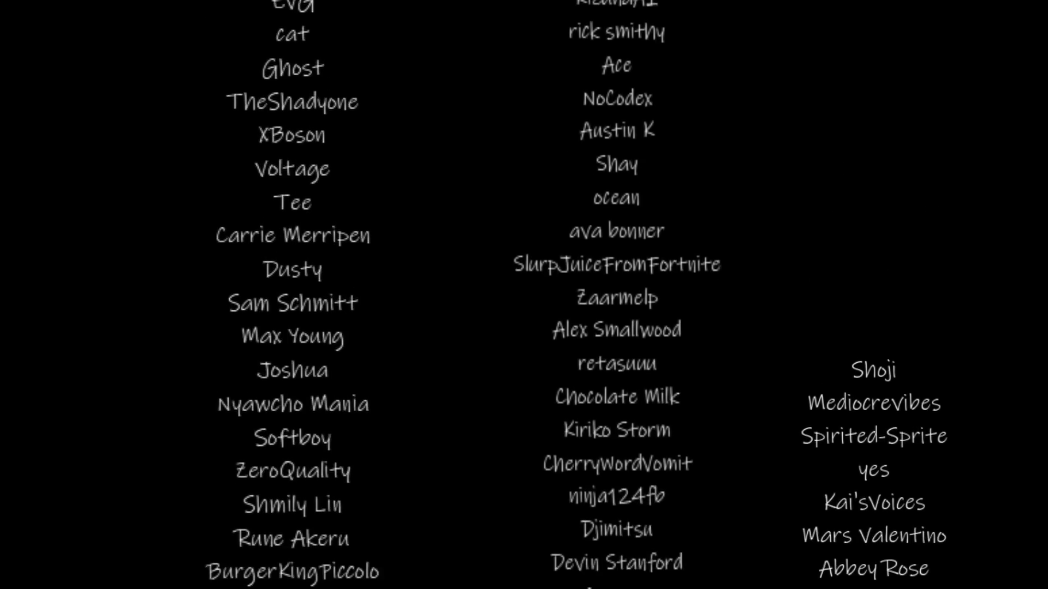
{"action": "scroll", "scroll_direction": "down", "scroll_amount": 3}
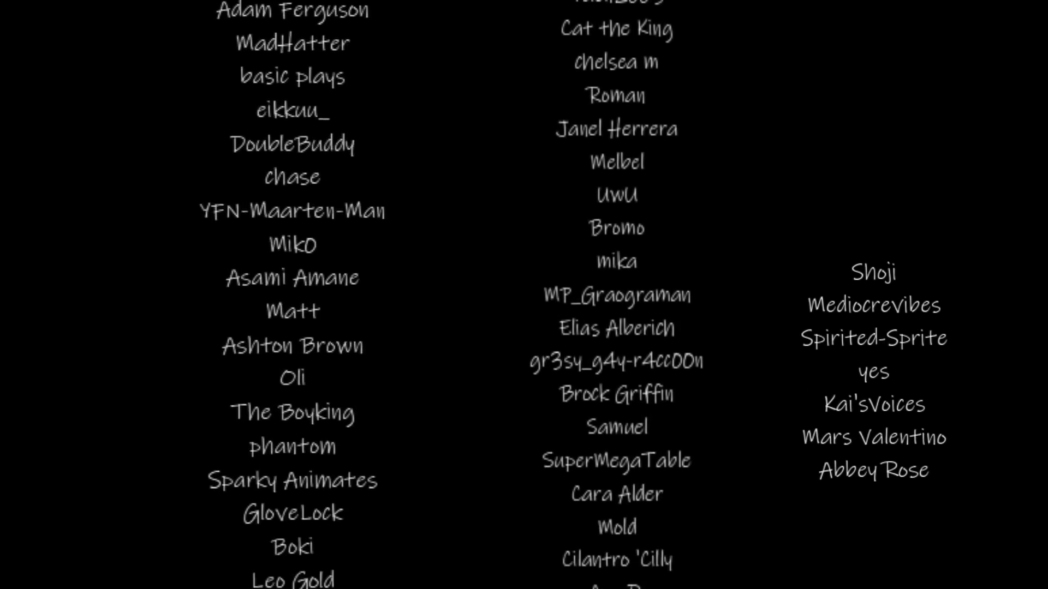
{"action": "scroll", "scroll_direction": "down", "scroll_amount": 3}
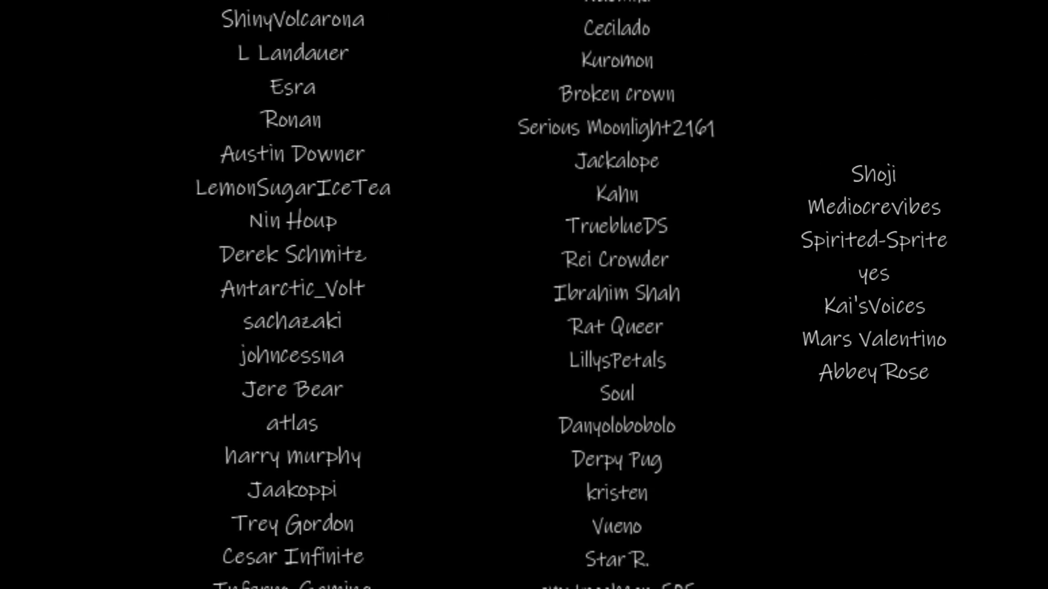
{"action": "scroll", "scroll_direction": "down", "scroll_amount": 3}
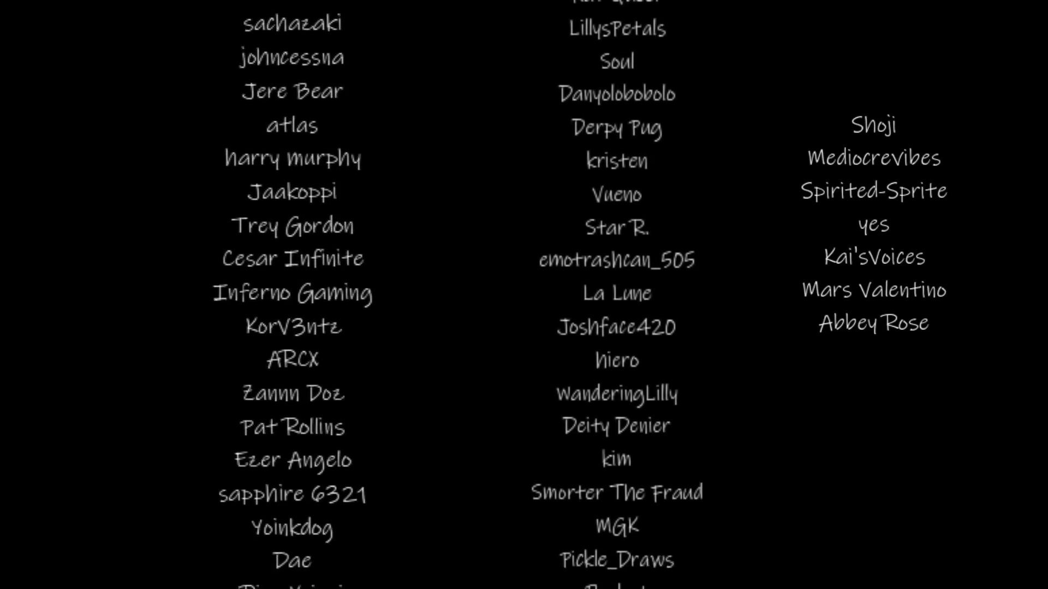
{"action": "scroll", "scroll_direction": "down", "scroll_amount": 3}
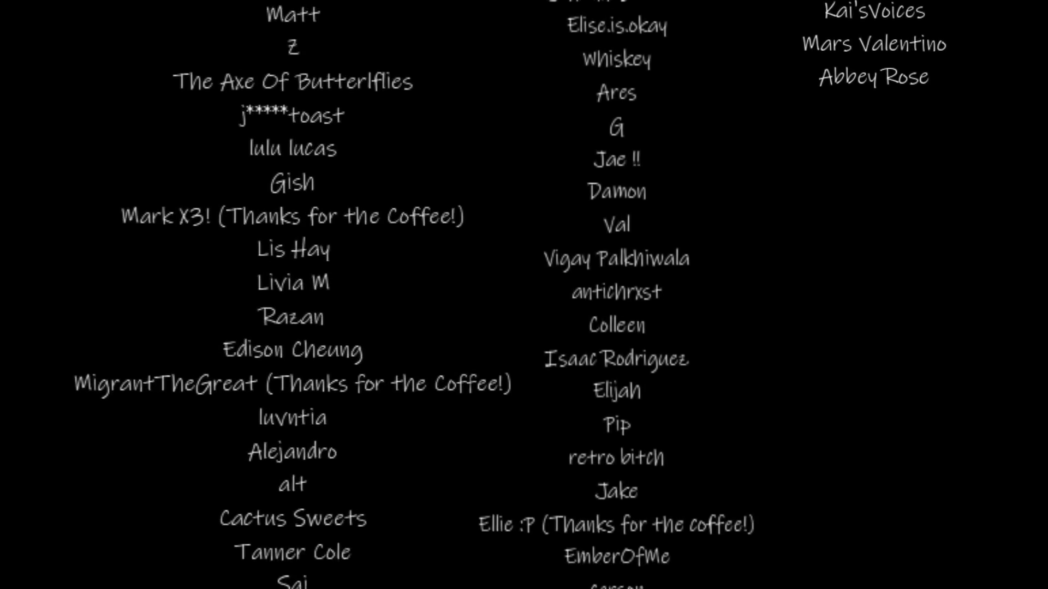
{"action": "scroll", "scroll_direction": "up", "scroll_amount": 3}
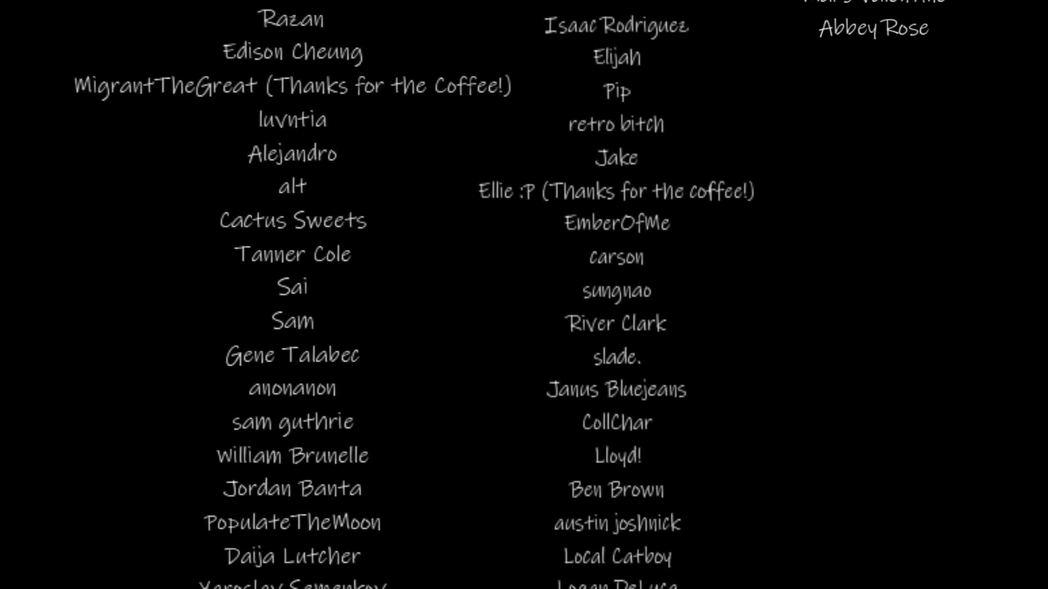
{"action": "scroll", "scroll_direction": "down", "scroll_amount": 3}
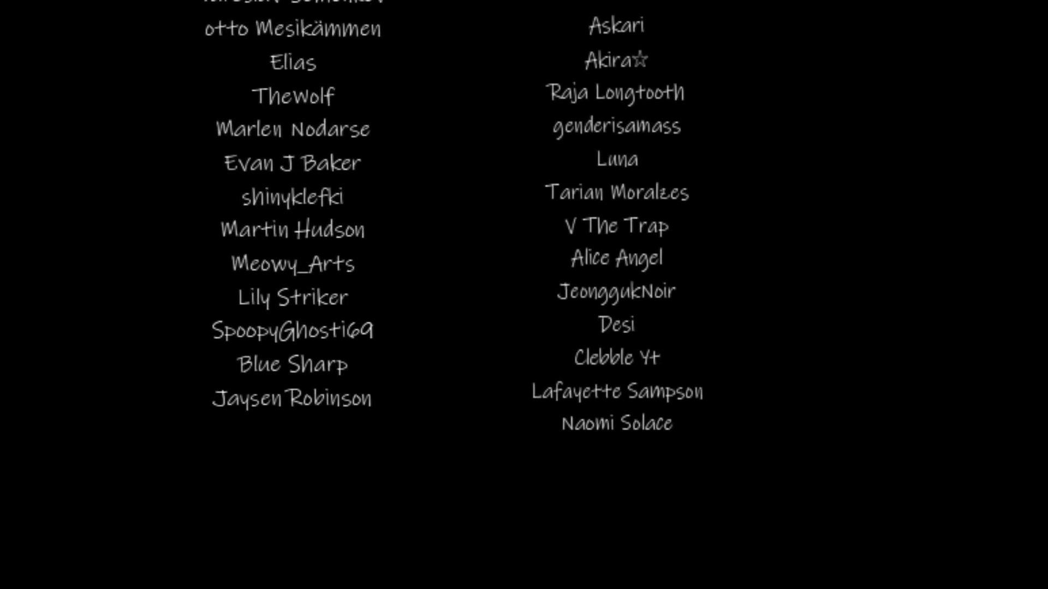
{"action": "scroll", "scroll_direction": "up", "scroll_amount": 3}
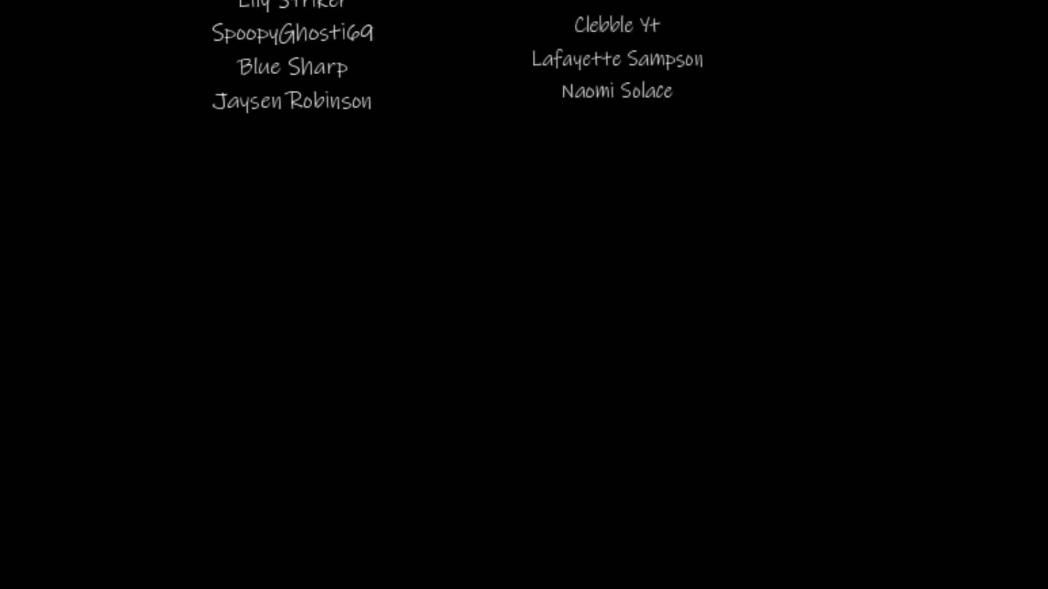